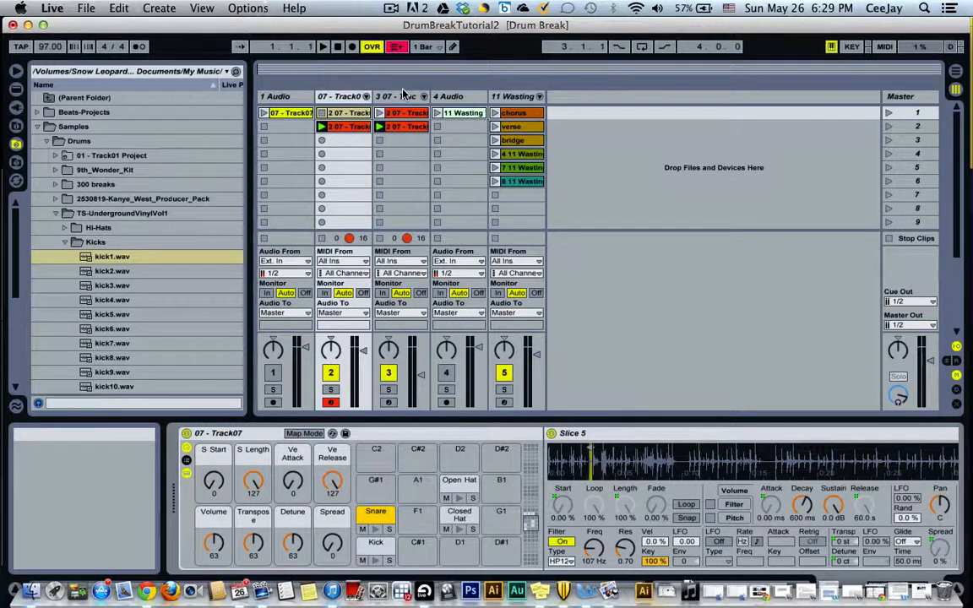
{"action": "mouse_move", "coordinate": [351, 95]}
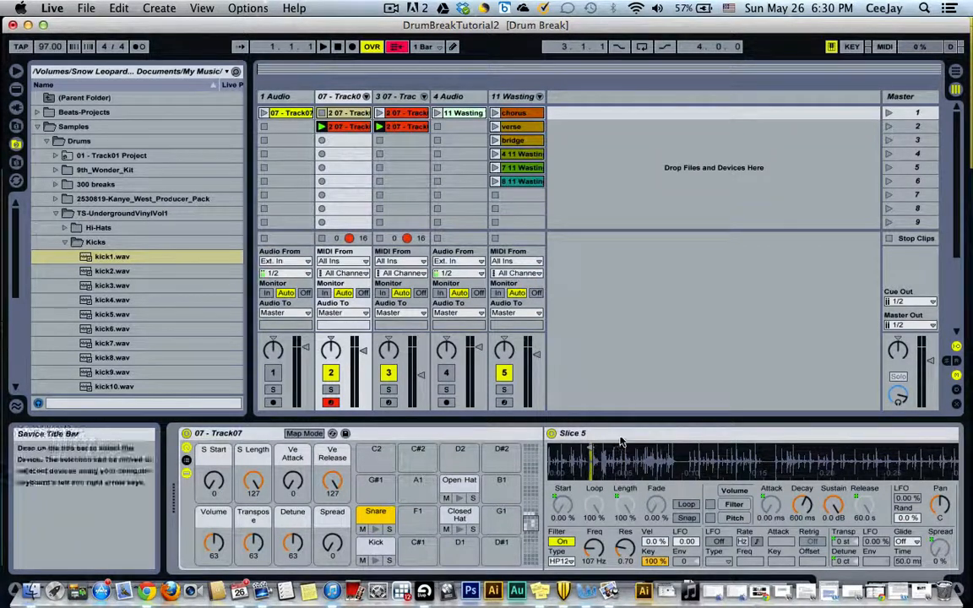
Group the Snare pad's Slice 5 sampler into an Instrument Rack and select its chain
{"action": "right_click", "coordinate": [572, 433]}
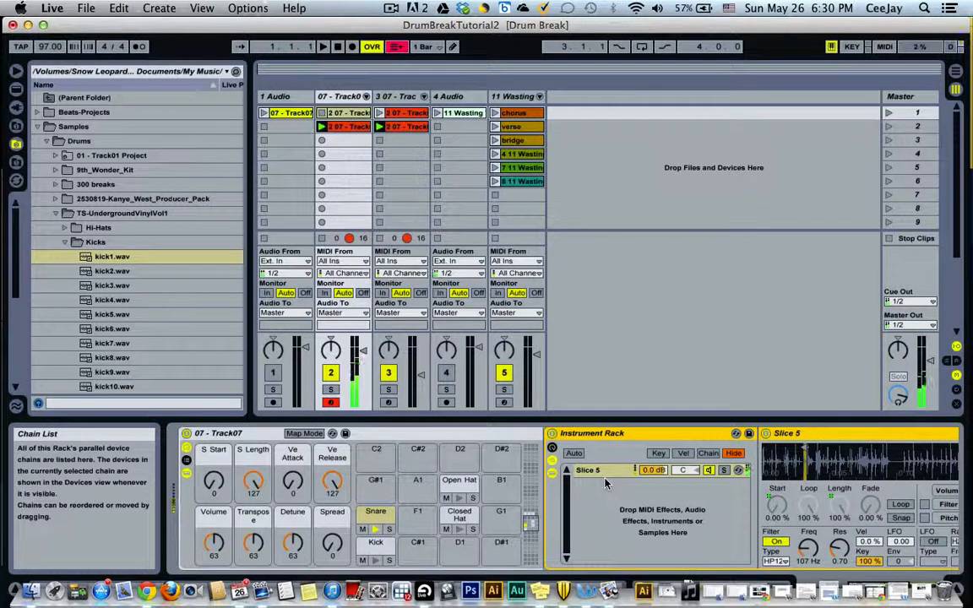
{"action": "left_click", "coordinate": [604, 471]}
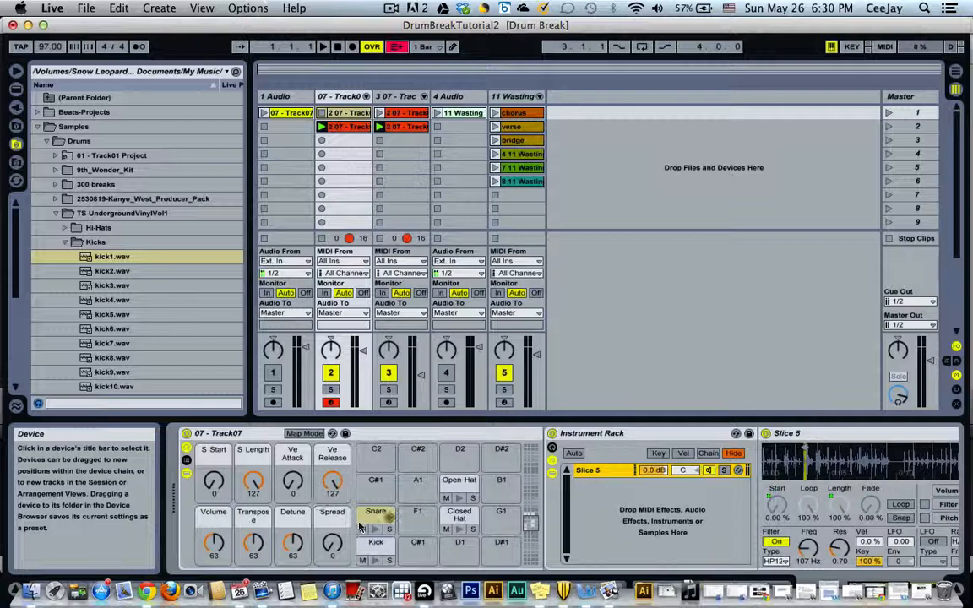
Duplicate the Slice 5 chain so the rack holds two parallel copies
{"action": "left_click", "coordinate": [375, 515]}
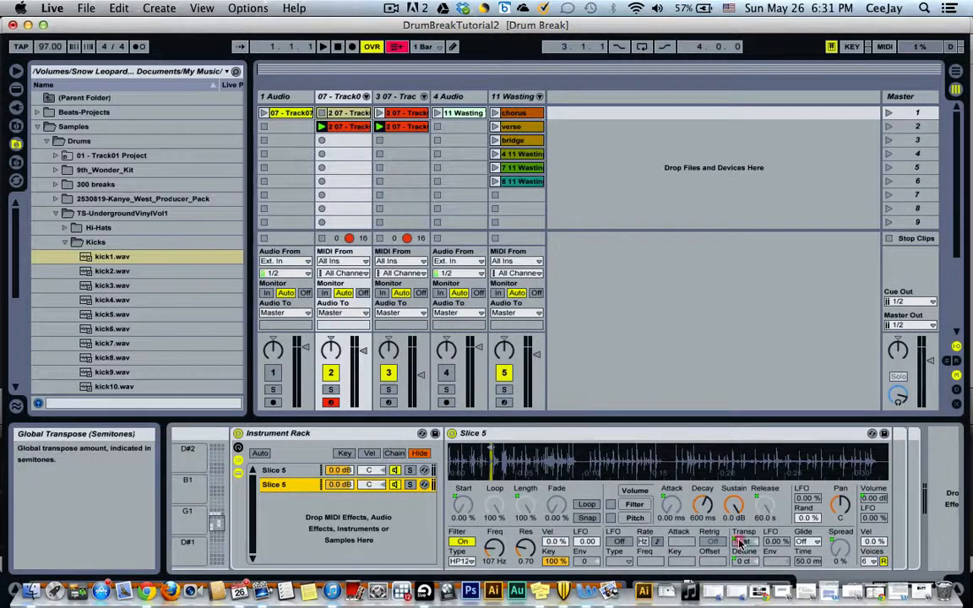
Set the second Slice 5 copy's Simpler Transp to -7 semitones
{"action": "right_click", "coordinate": [744, 541]}
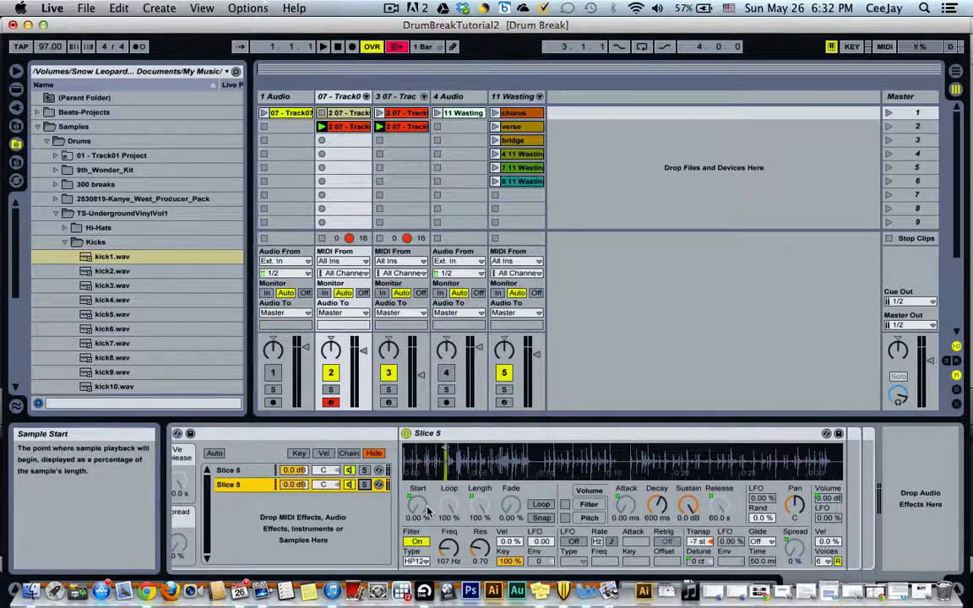
{"action": "mouse_move", "coordinate": [795, 504]}
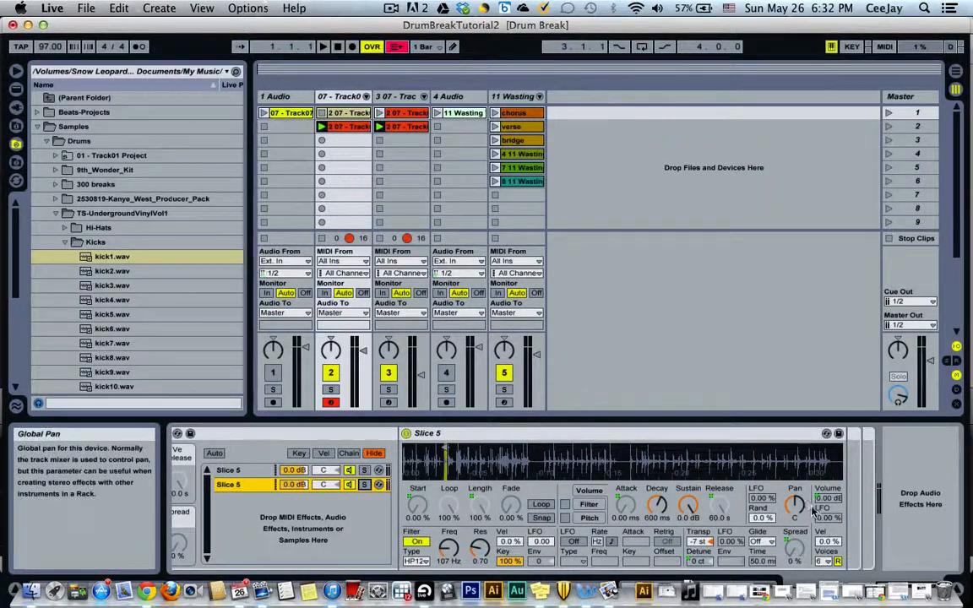
Delete the transposed duplicate, leaving only the original Slice 5 chain
{"action": "right_click", "coordinate": [827, 499]}
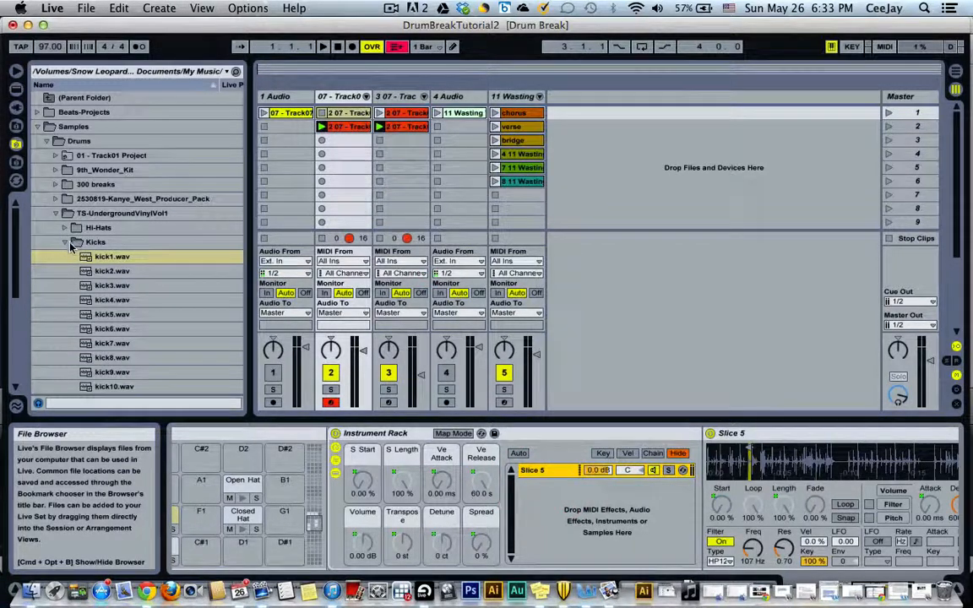
Load snare1.wav from the Snares folder as a second chain beside Slice 5
{"action": "left_click", "coordinate": [65, 241]}
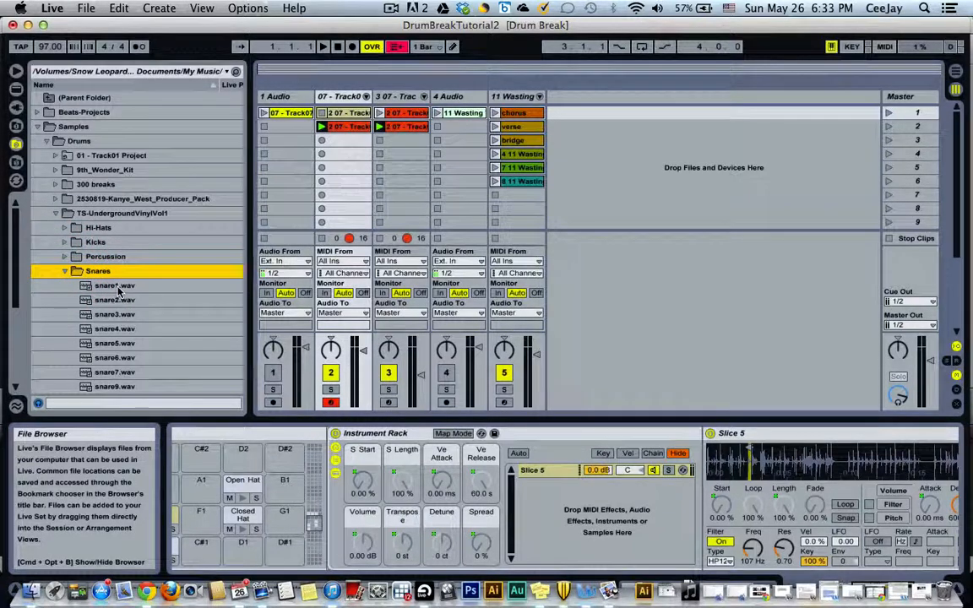
{"action": "left_click", "coordinate": [115, 285]}
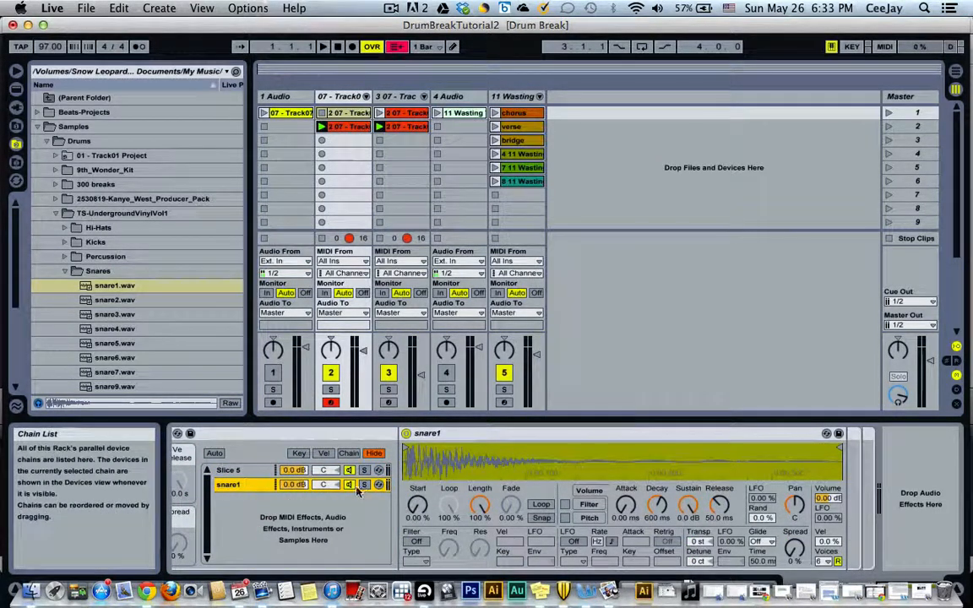
{"action": "mouse_move", "coordinate": [363, 484]}
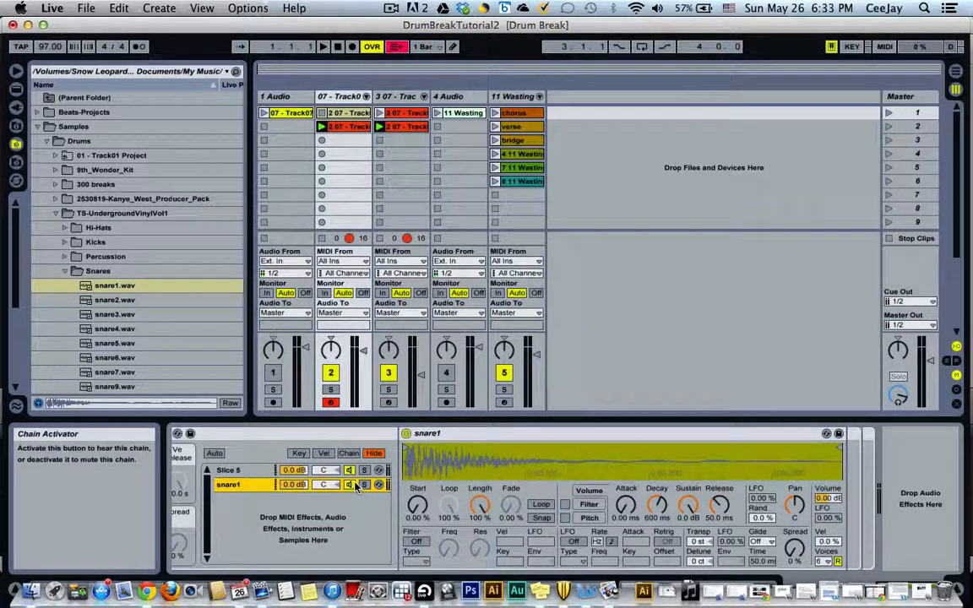